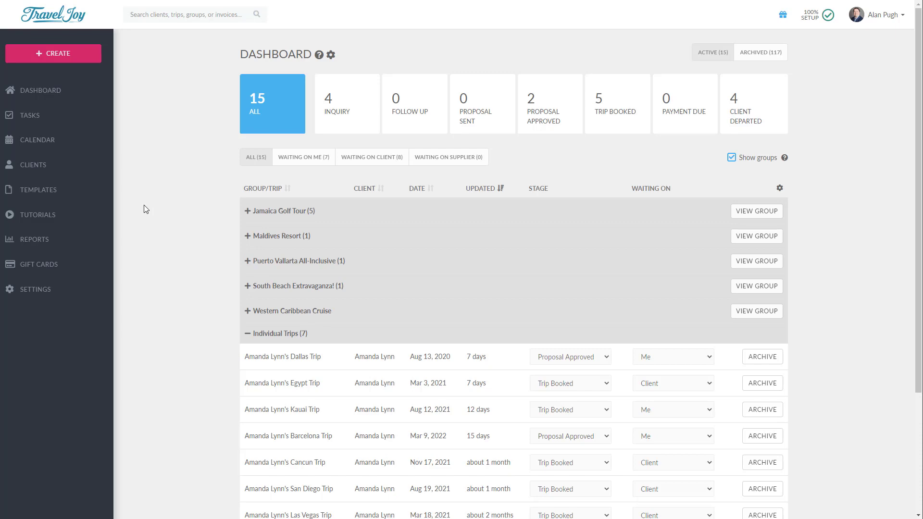
{"action": "mouse_move", "coordinate": [34, 240]}
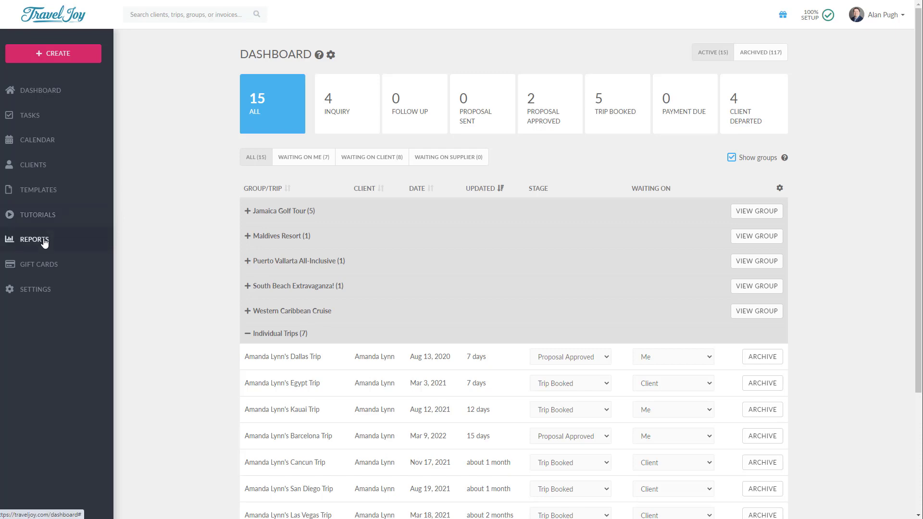
- Expand Reports in the sidebar and open the Commissions & Sales report
{"action": "left_click", "coordinate": [35, 239]}
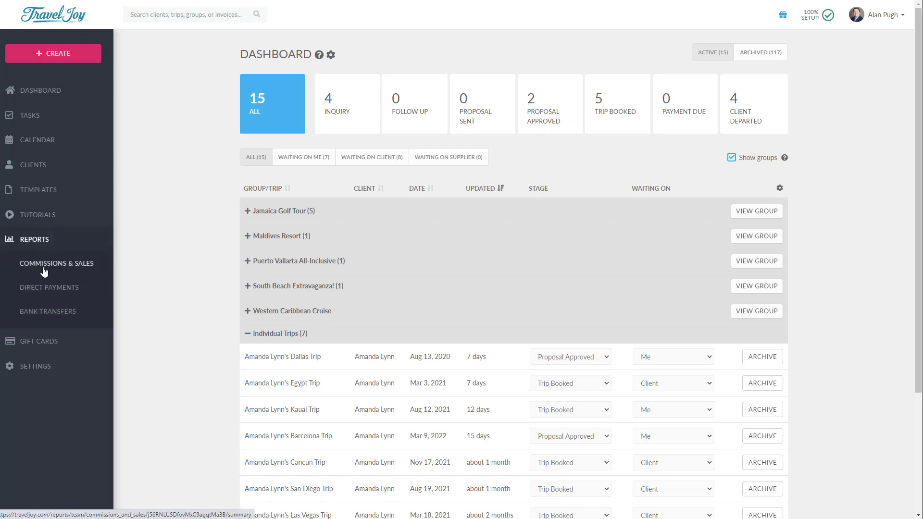
{"action": "left_click", "coordinate": [57, 263]}
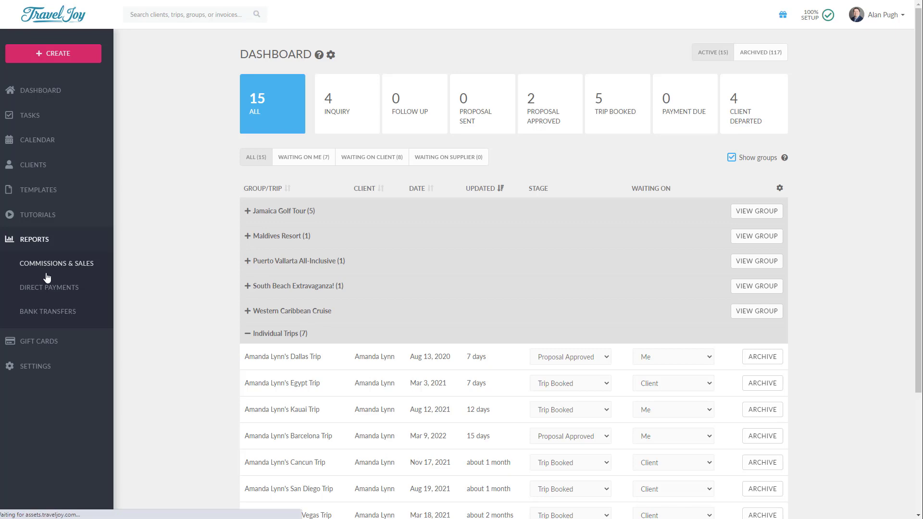
- Review the Commissions & Sales trip summary and monthly table, then view the per-trip Details
{"action": "left_click", "coordinate": [56, 263]}
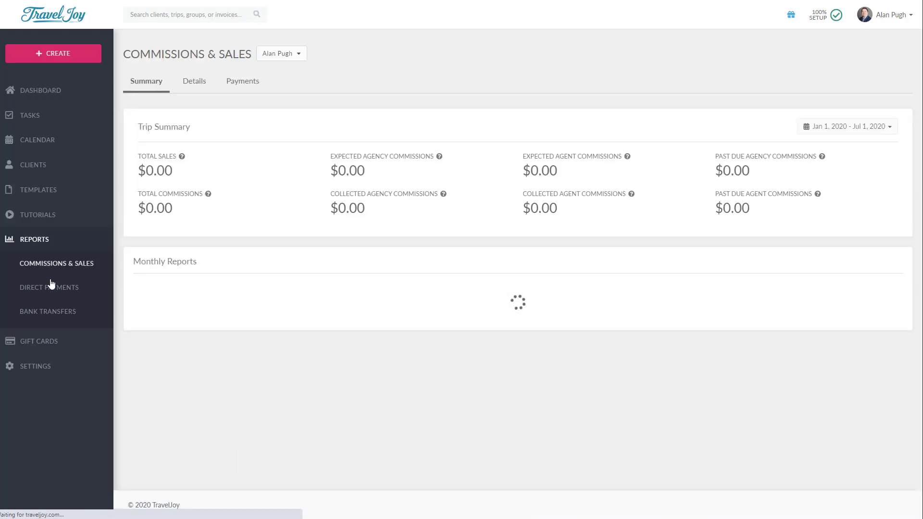
{"action": "left_click", "coordinate": [280, 53]}
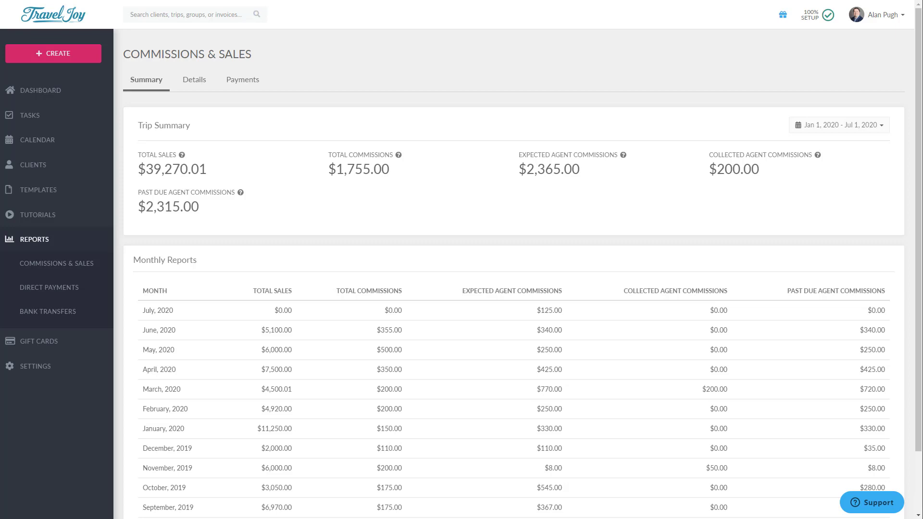
{"action": "mouse_move", "coordinate": [410, 219]}
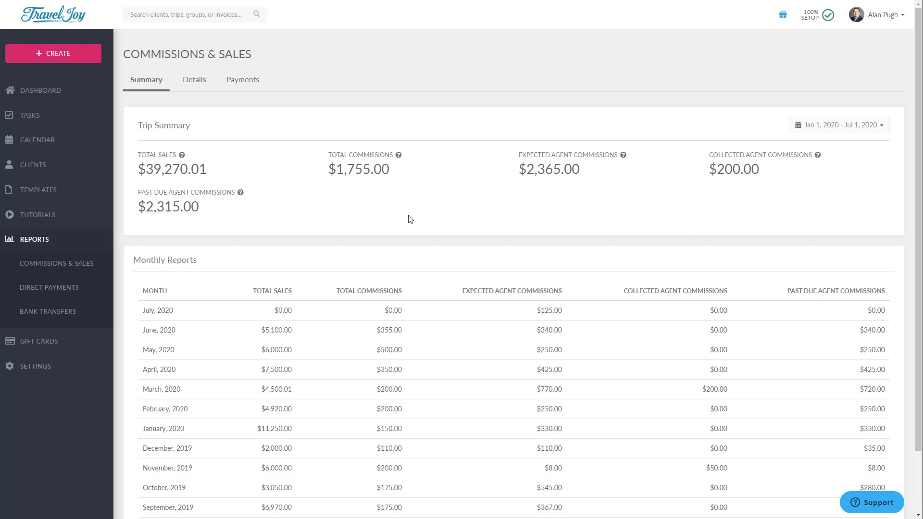
{"action": "mouse_move", "coordinate": [170, 127]}
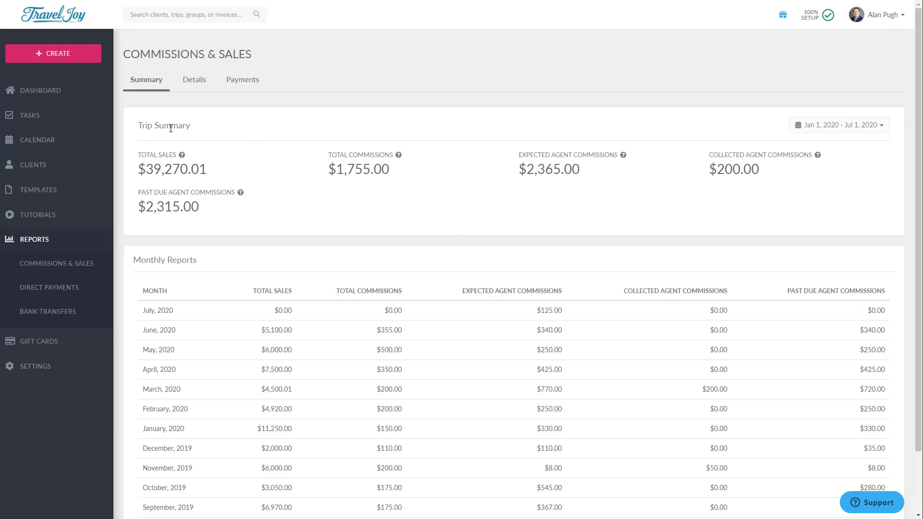
{"action": "left_click", "coordinate": [837, 125]}
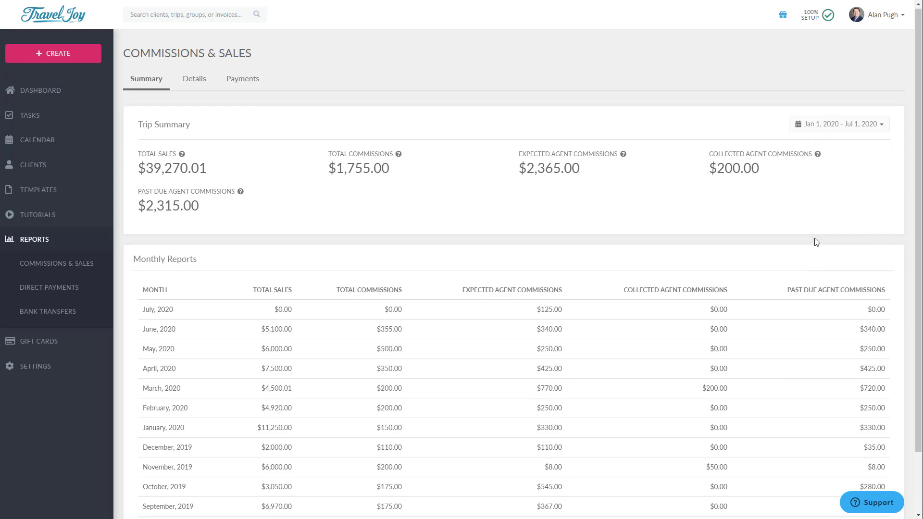
{"action": "scroll", "scroll_direction": "down", "scroll_amount": 3}
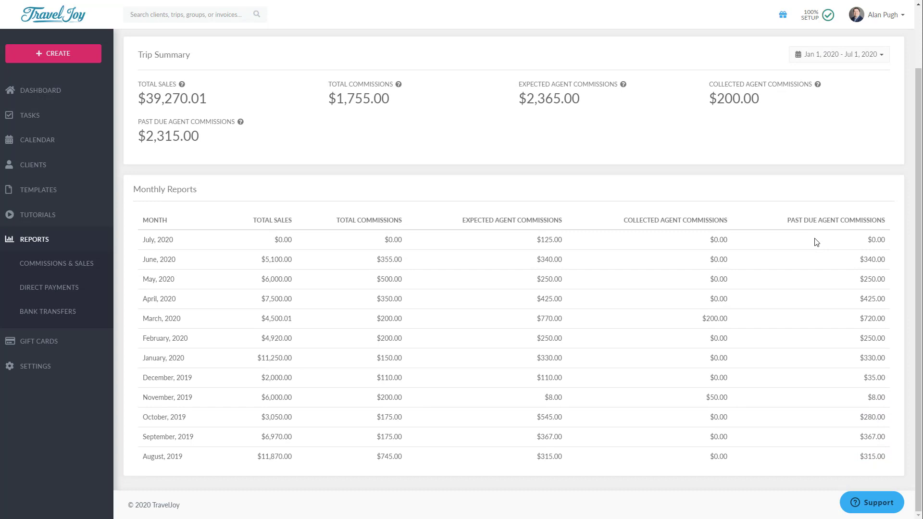
{"action": "left_click", "coordinate": [839, 125]}
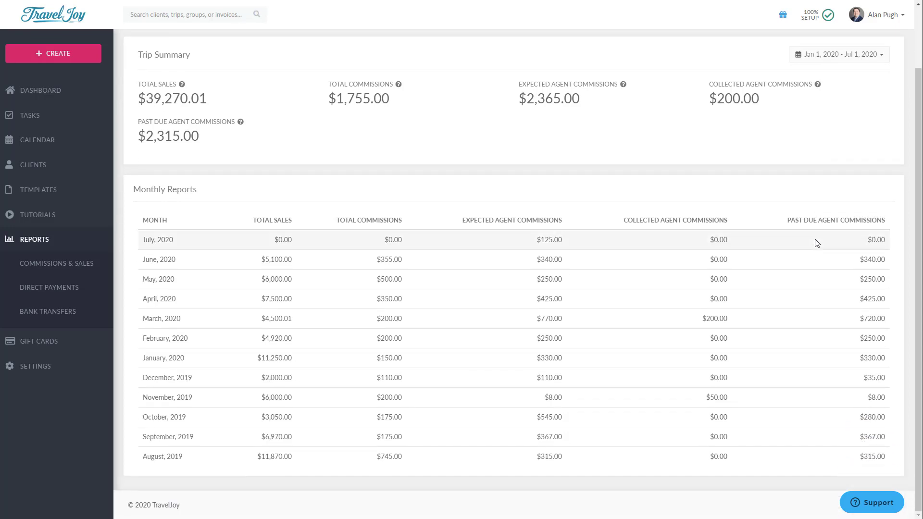
{"action": "left_click", "coordinate": [57, 263]}
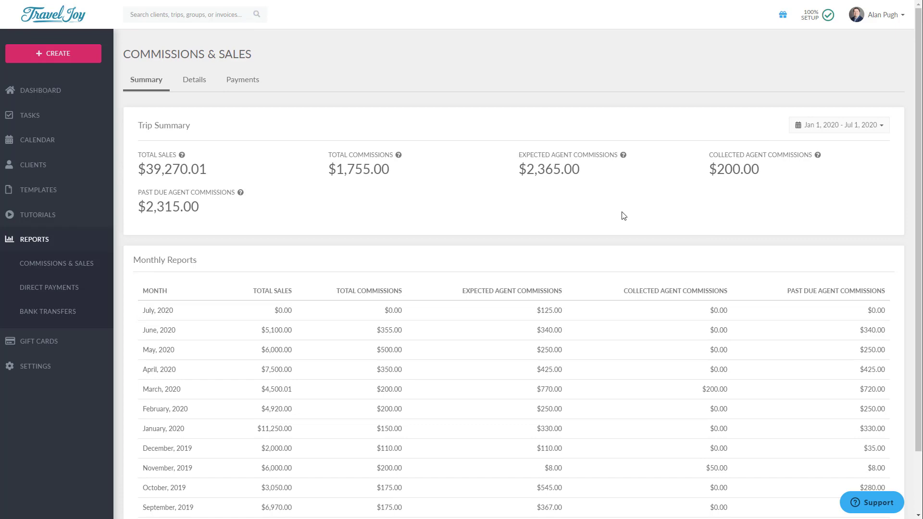
{"action": "mouse_move", "coordinate": [201, 113]}
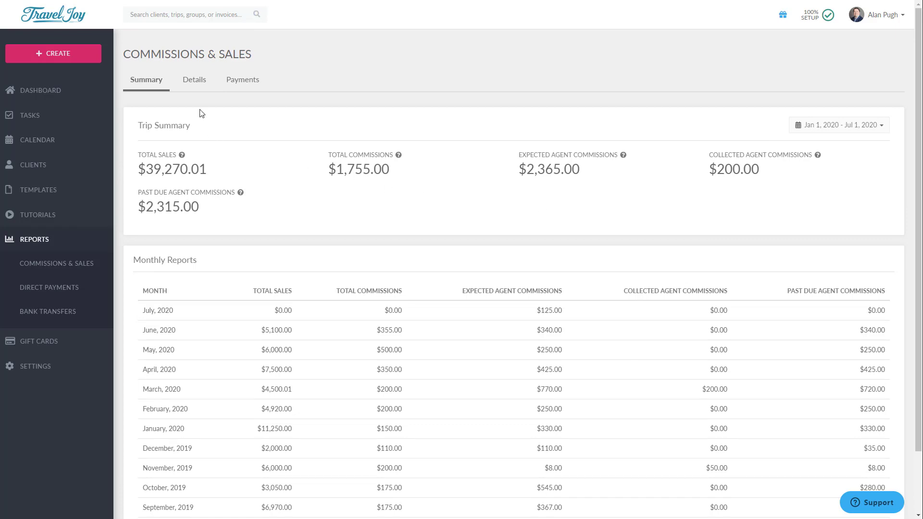
{"action": "mouse_move", "coordinate": [199, 98]}
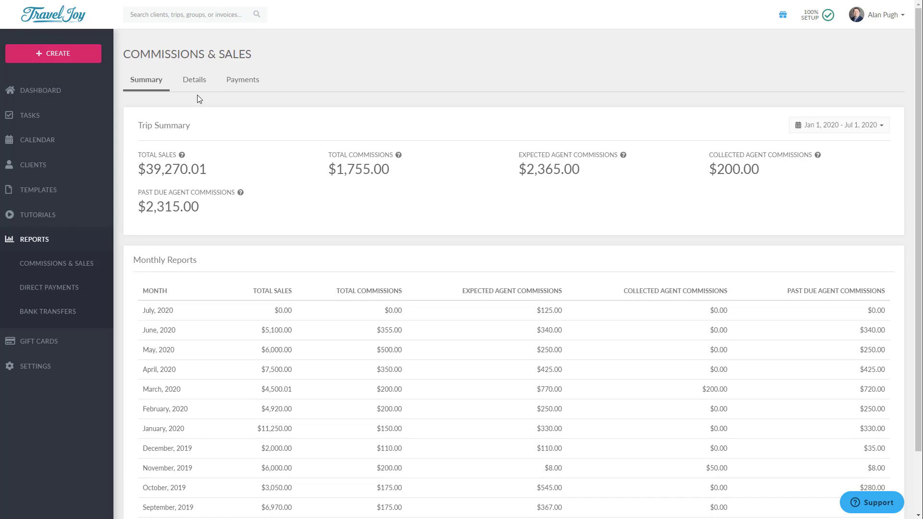
{"action": "left_click", "coordinate": [194, 79]}
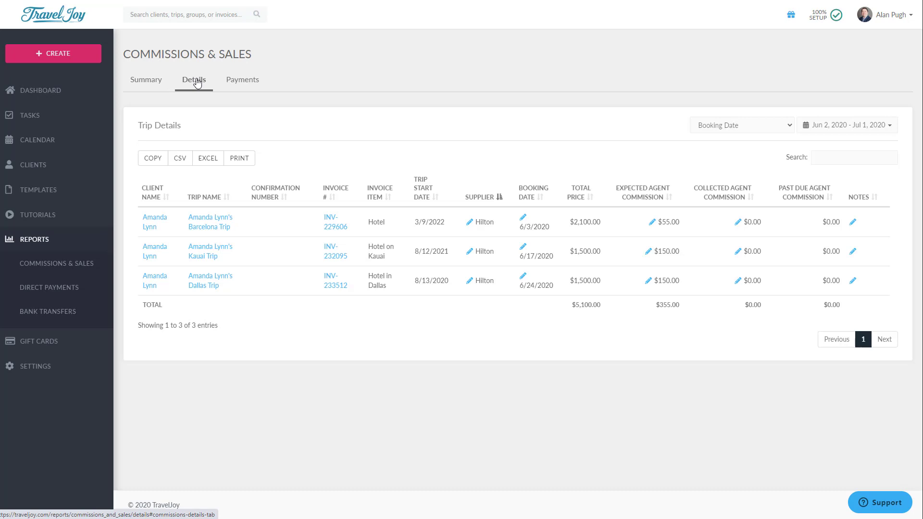
- Glance at Payments, return to Details, keep the Booking Date filter, and sort by booking date
{"action": "left_click", "coordinate": [242, 79]}
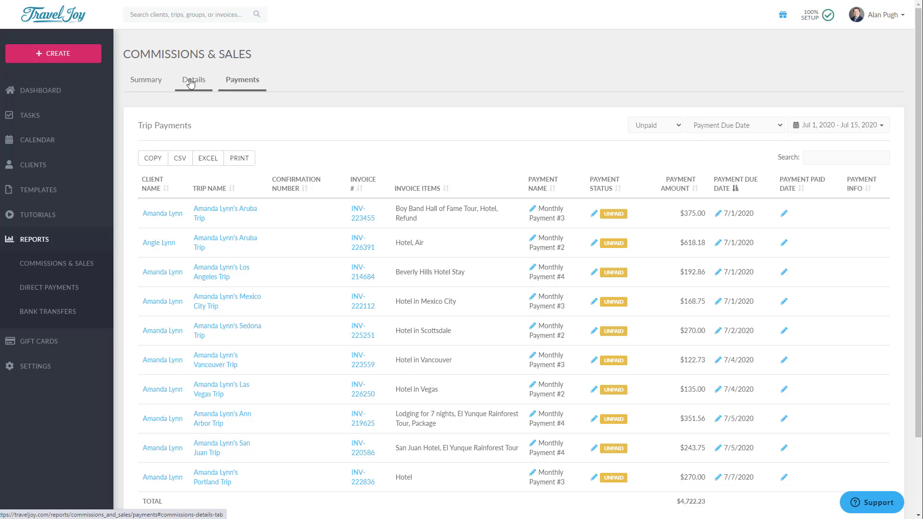
{"action": "left_click", "coordinate": [193, 79]}
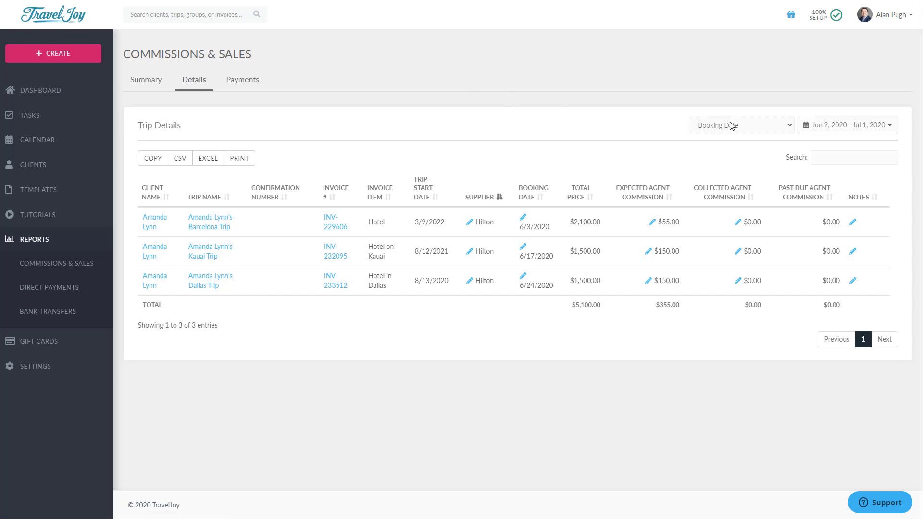
{"action": "left_click", "coordinate": [741, 125]}
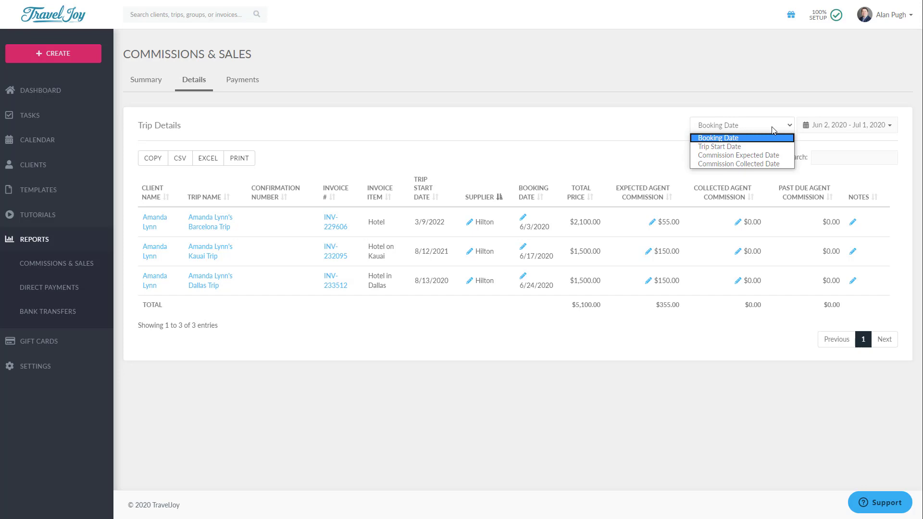
{"action": "left_click", "coordinate": [847, 125]}
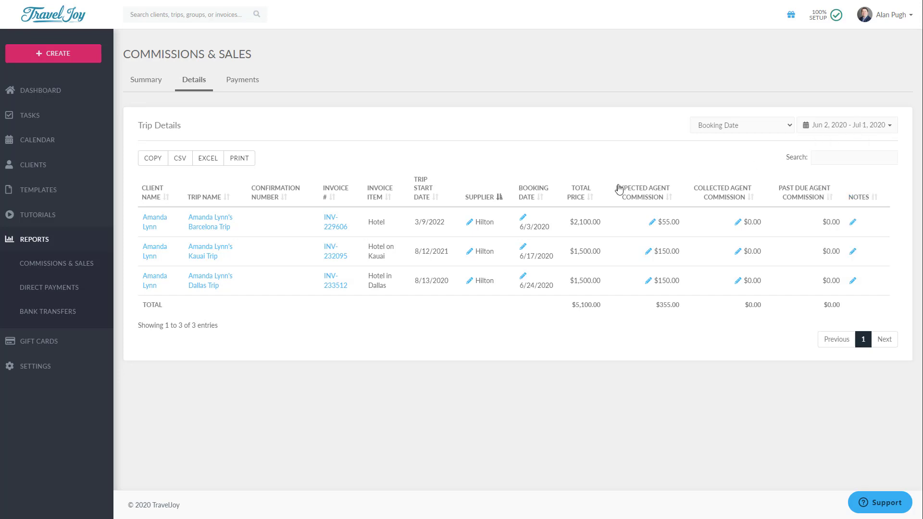
{"action": "left_click", "coordinate": [535, 183]}
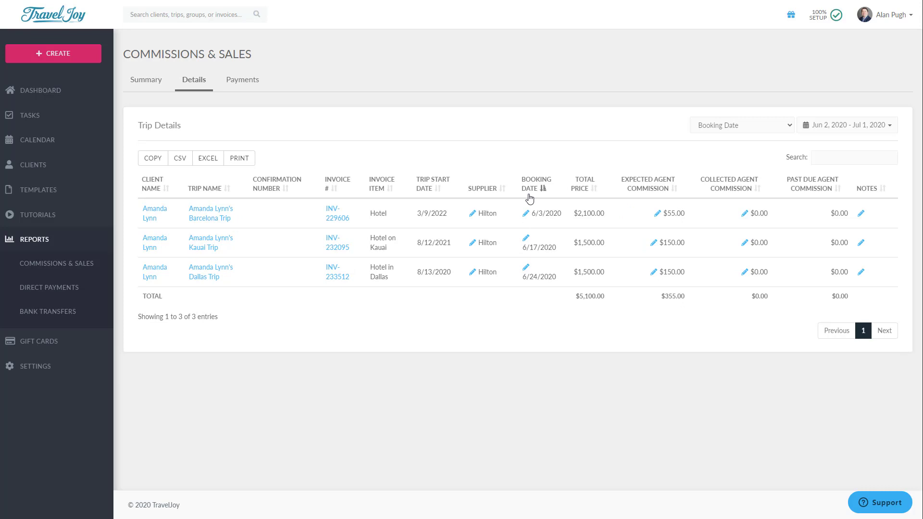
{"action": "mouse_move", "coordinate": [745, 180]}
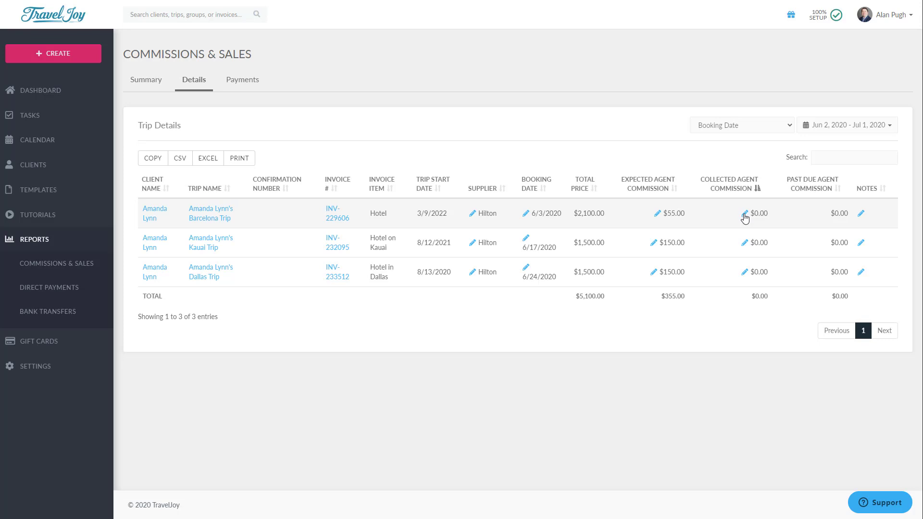
- Record a $55 collected agent commission for the Barcelona trip, dated 7/1/2020
{"action": "left_click", "coordinate": [744, 213]}
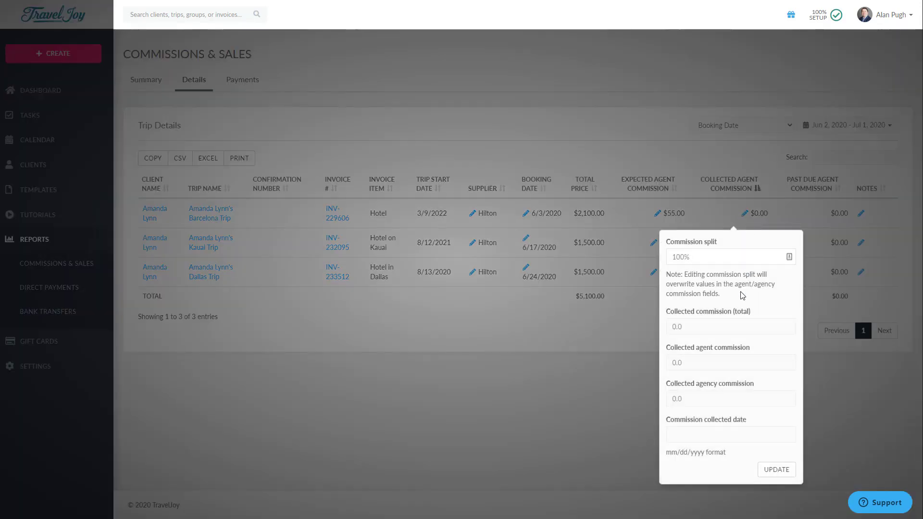
{"action": "left_click", "coordinate": [730, 326]}
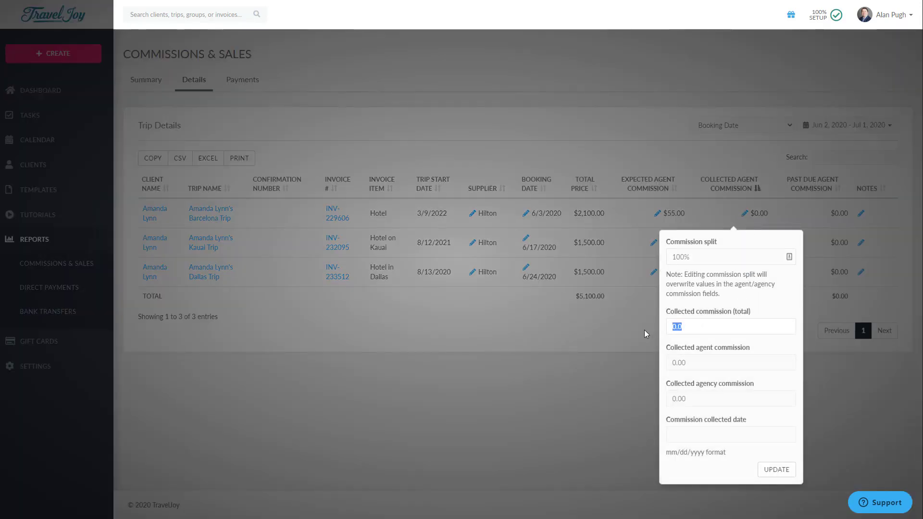
{"action": "left_click", "coordinate": [730, 434]}
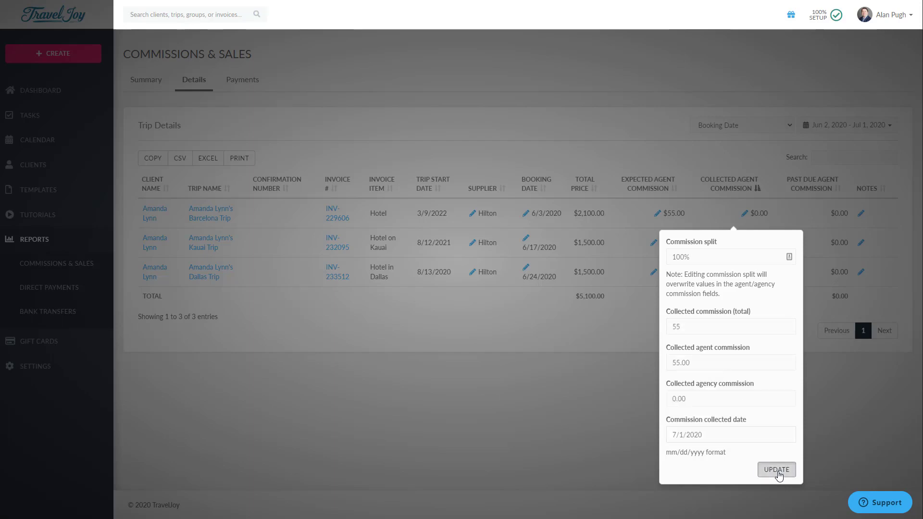
{"action": "left_click", "coordinate": [776, 469]}
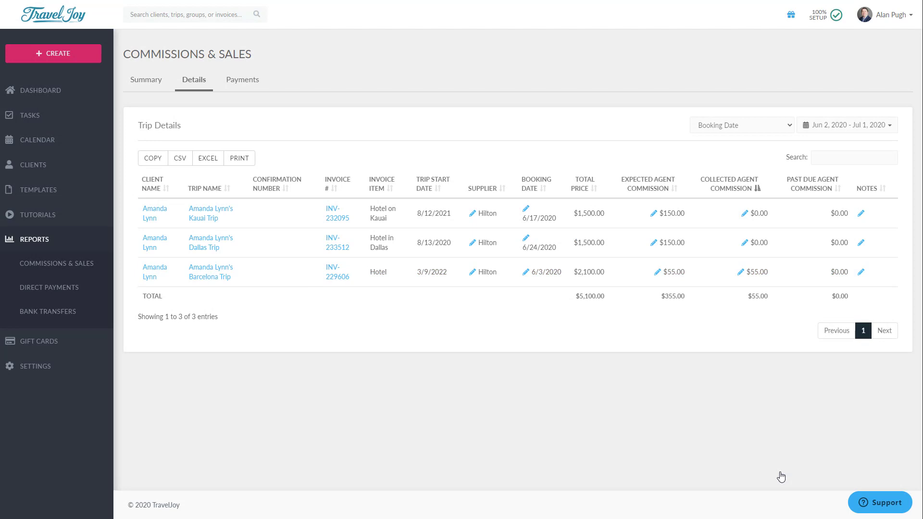
{"action": "mouse_move", "coordinate": [758, 468]}
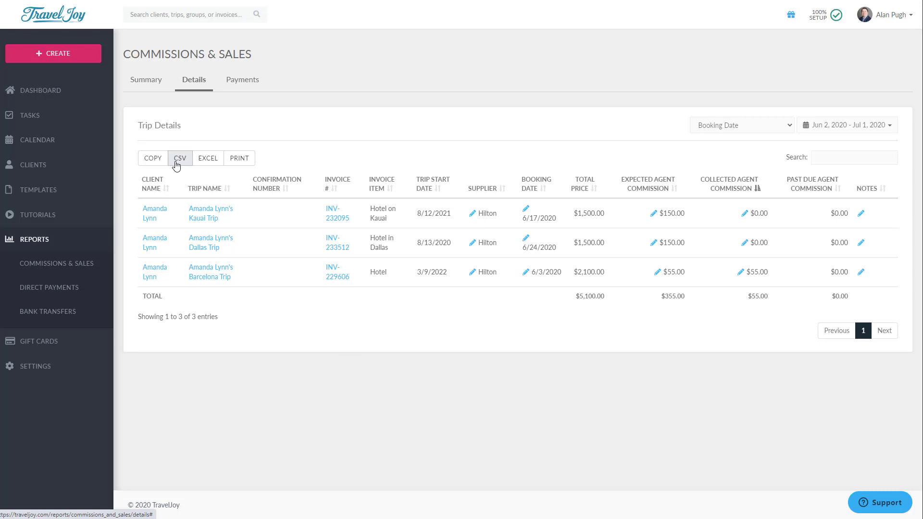
{"action": "mouse_move", "coordinate": [239, 160]}
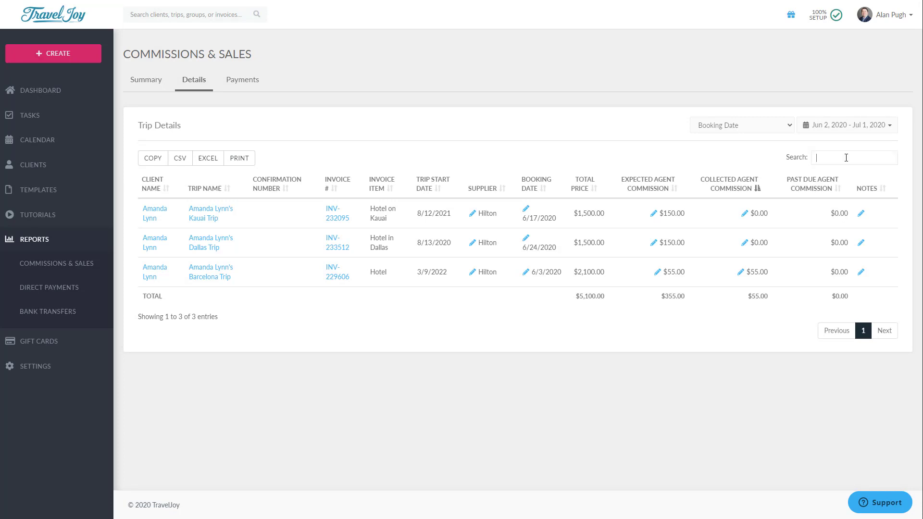
- Search the trip details for 'Dallas', then replace the search term with 'Hilton'
{"action": "type", "text": "D"}
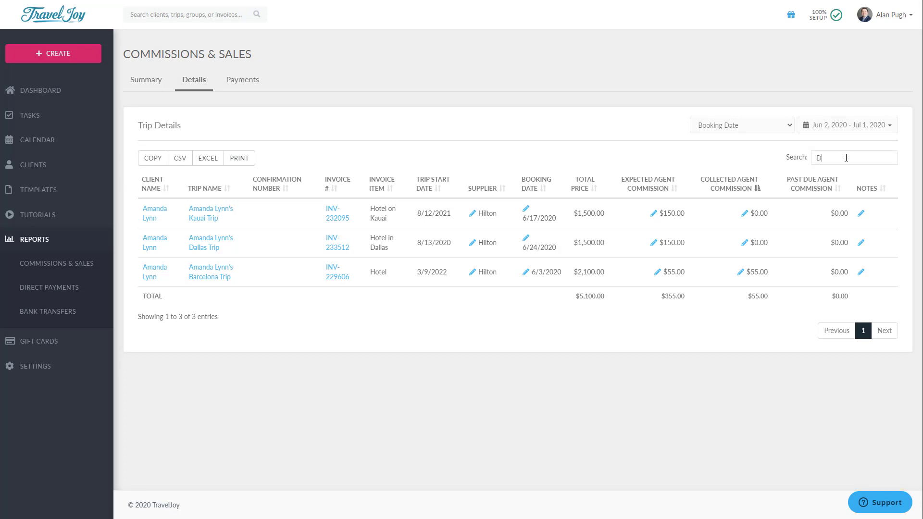
{"action": "type", "text": "allas"}
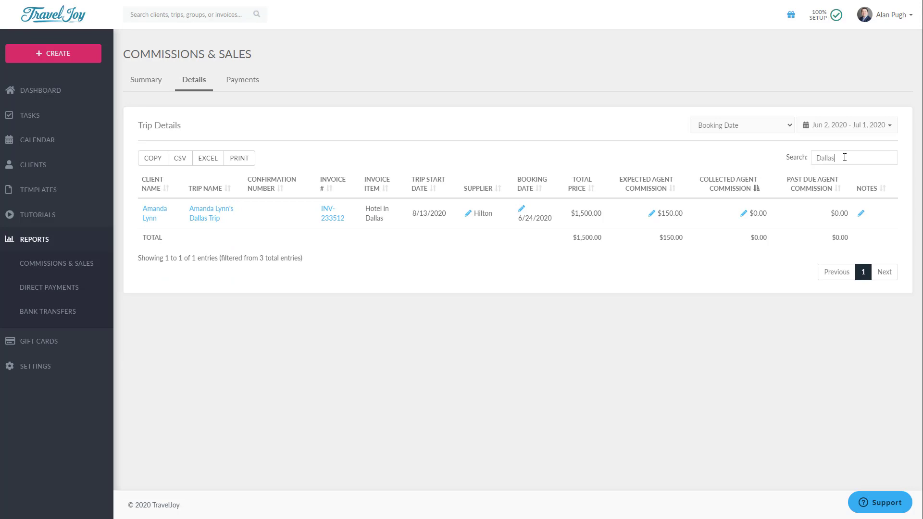
{"action": "double_click", "coordinate": [823, 157]}
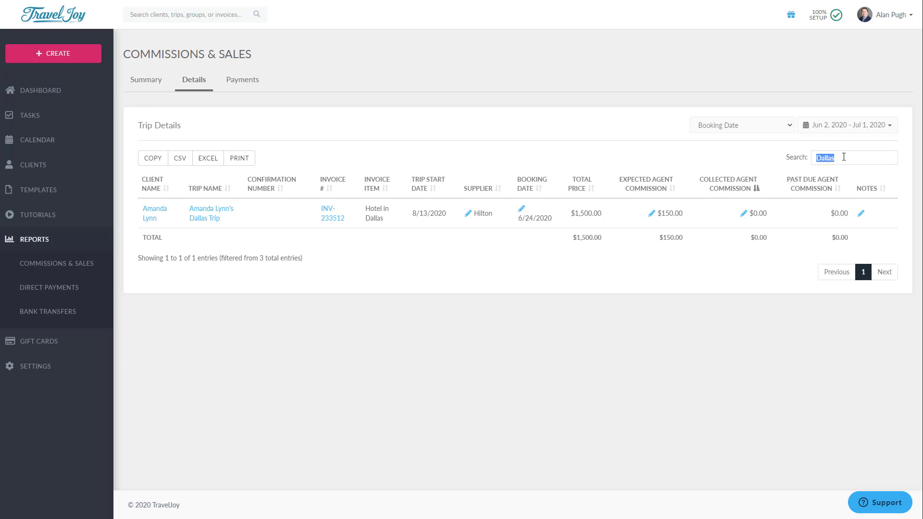
{"action": "type", "text": "Hilton"}
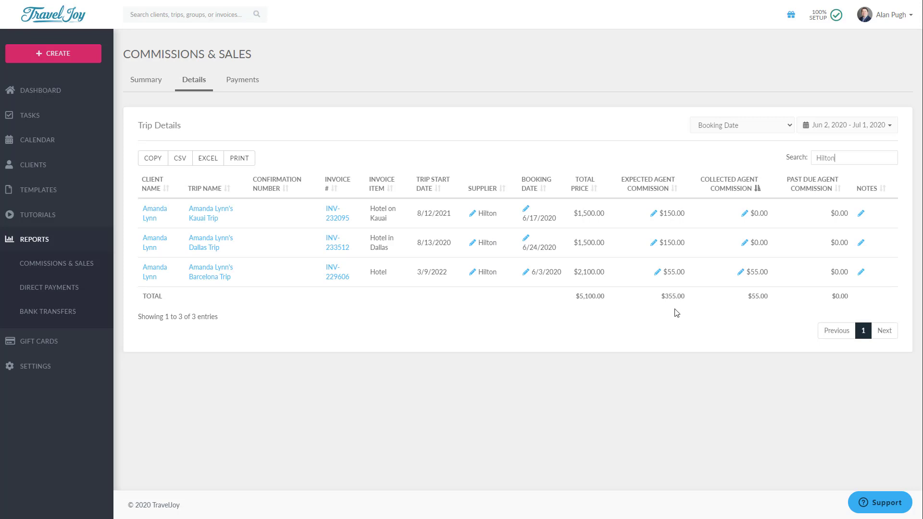
- On the Payments tab, show all payment statuses while keeping the Payment Due Date filter
{"action": "left_click", "coordinate": [242, 80]}
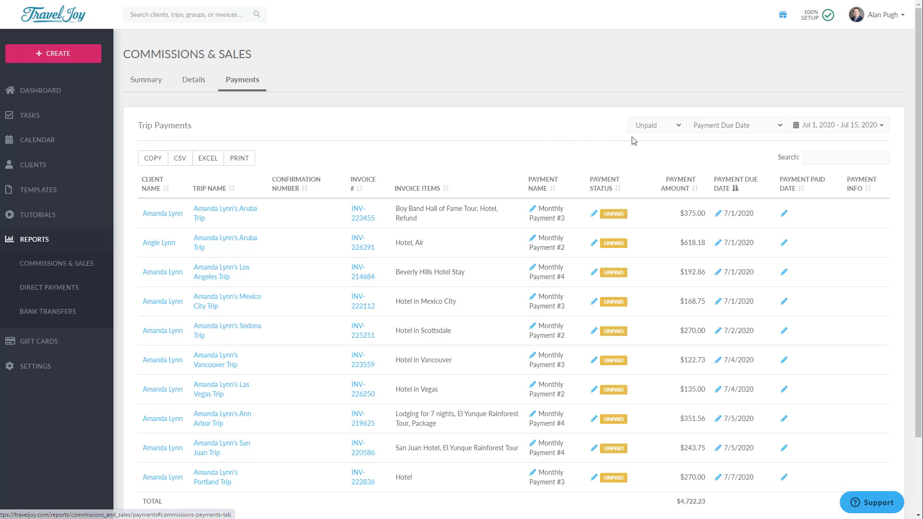
{"action": "left_click", "coordinate": [653, 125]}
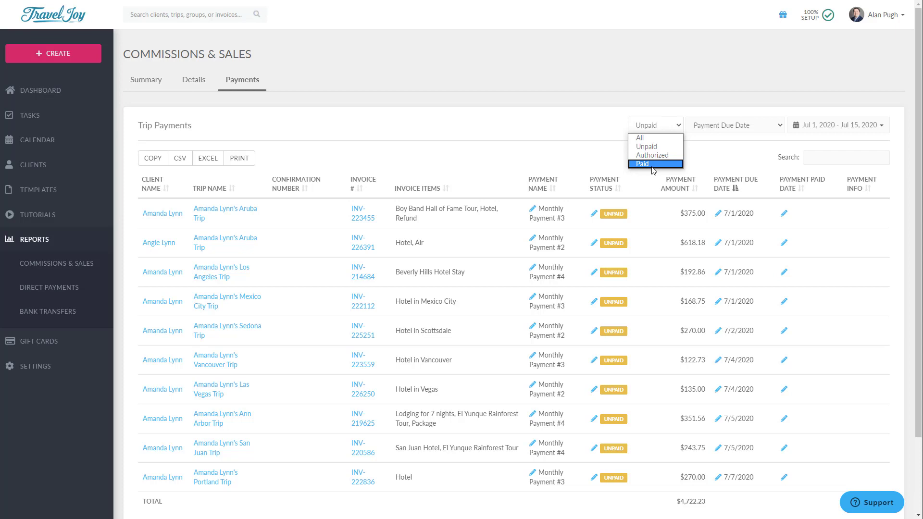
{"action": "mouse_move", "coordinate": [646, 146]}
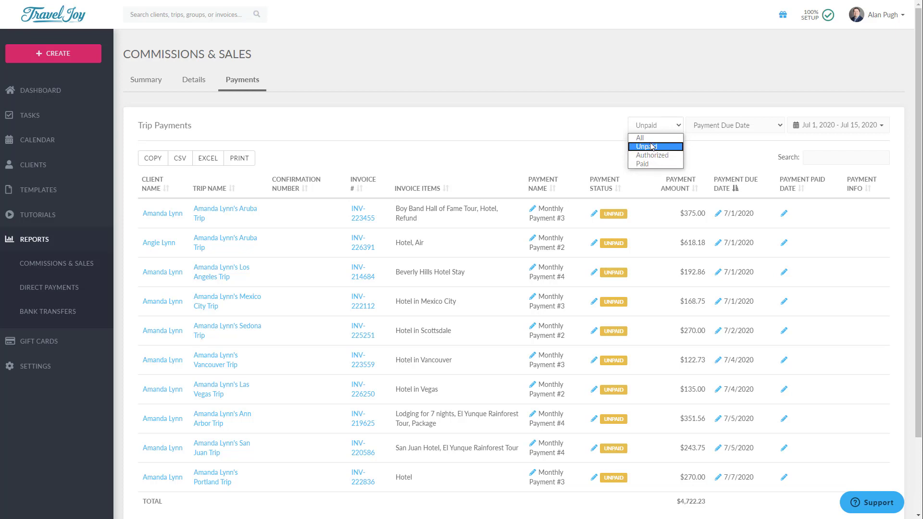
{"action": "left_click", "coordinate": [640, 138]}
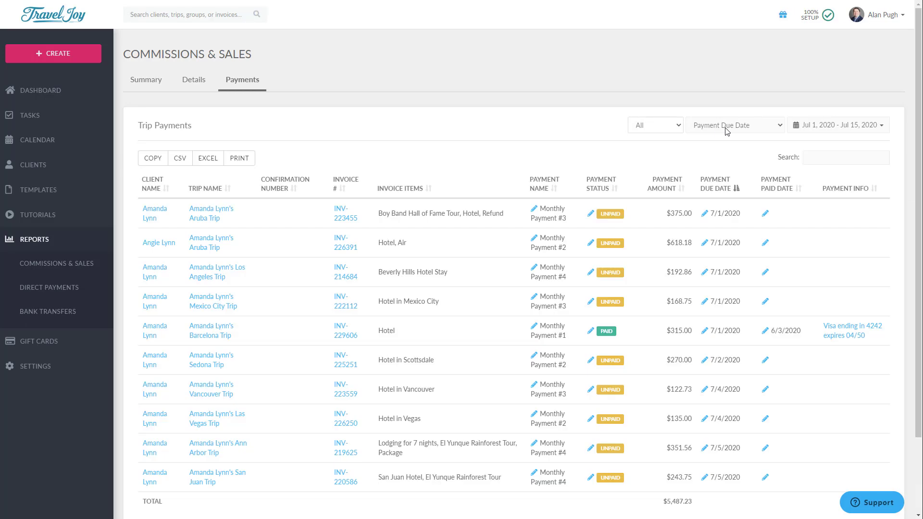
{"action": "left_click", "coordinate": [733, 125]}
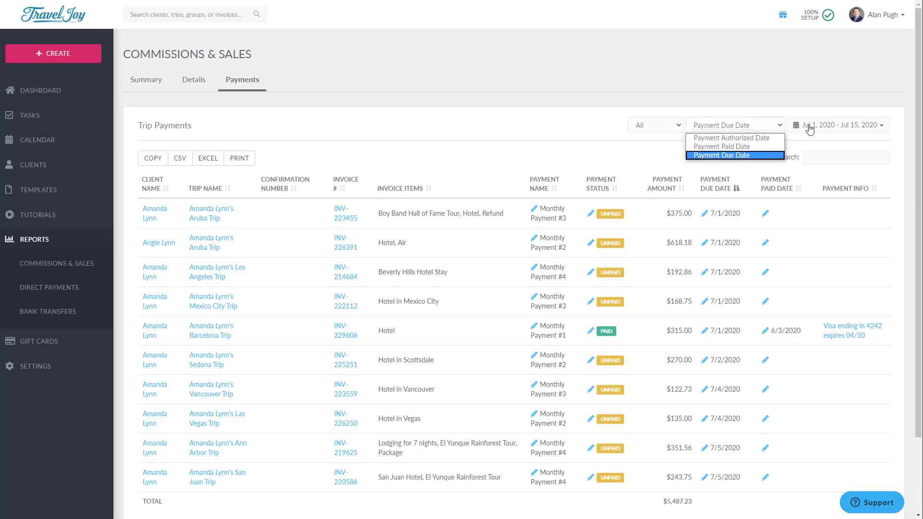
{"action": "left_click", "coordinate": [838, 125]}
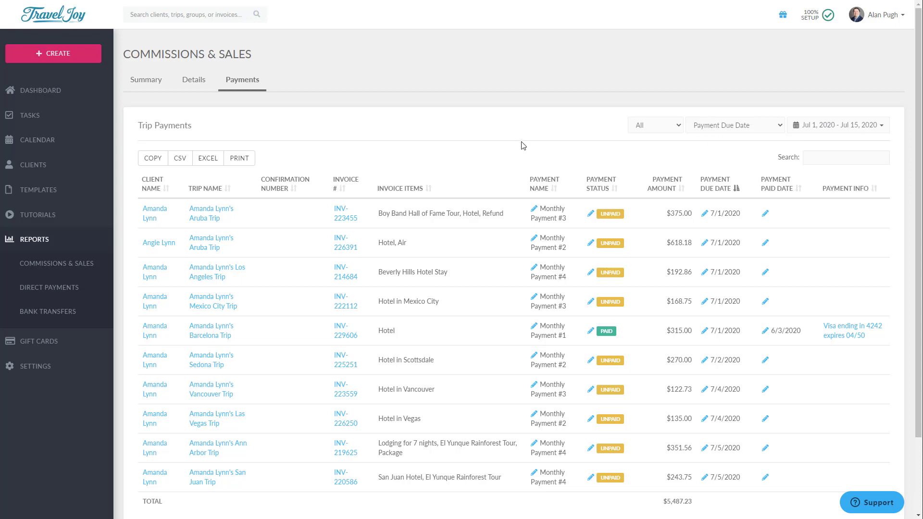
{"action": "mouse_move", "coordinate": [522, 148]}
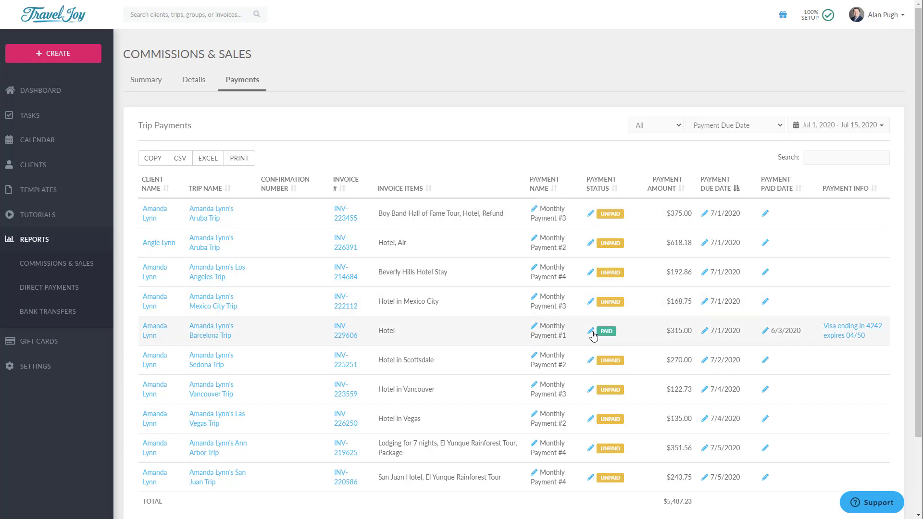
- Mark the Barcelona trip payment Unpaid and clear its payment paid date
{"action": "left_click", "coordinate": [591, 331]}
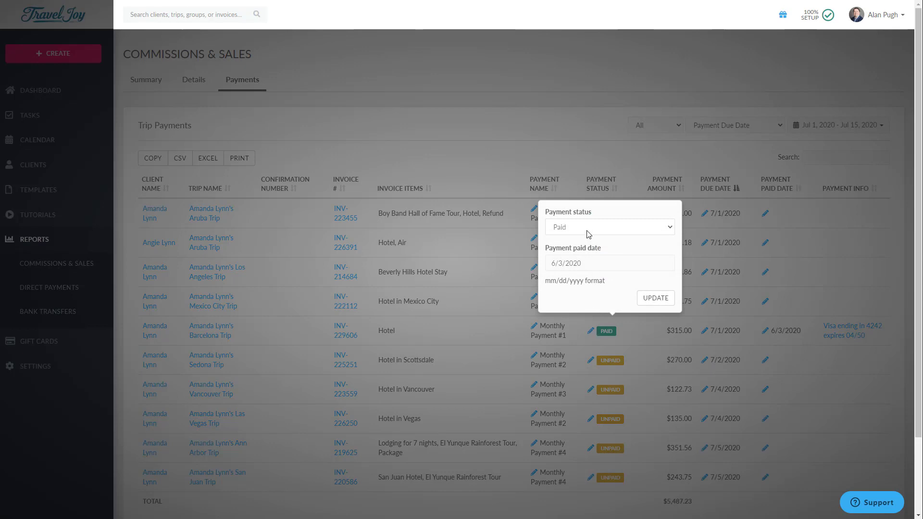
{"action": "left_click", "coordinate": [609, 227]}
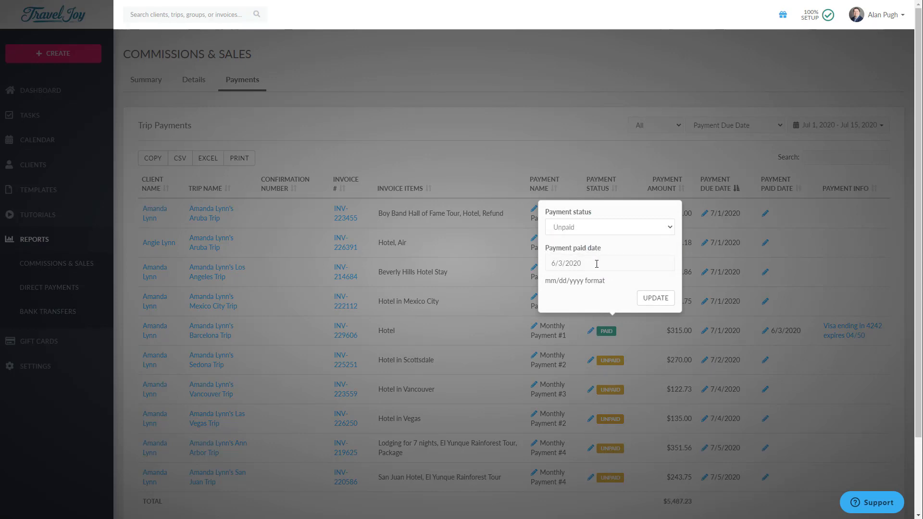
{"action": "left_click", "coordinate": [609, 263]}
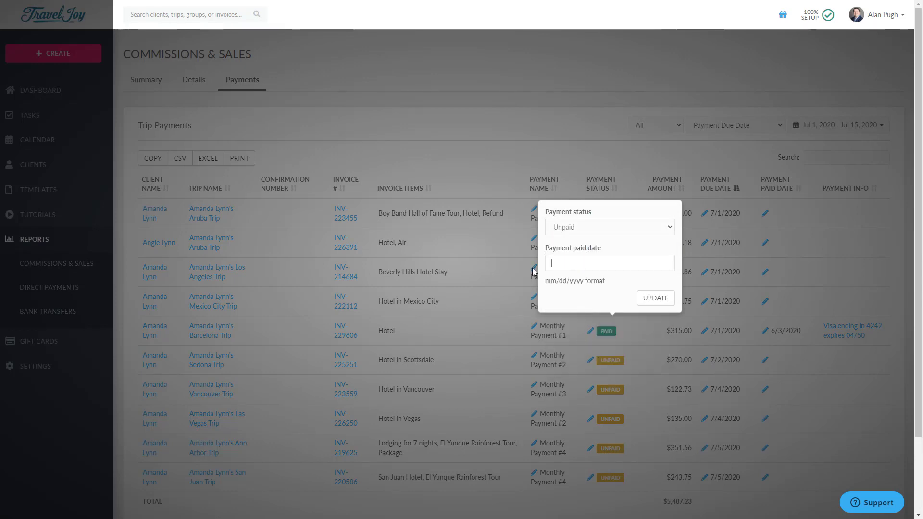
{"action": "mouse_move", "coordinate": [655, 298]}
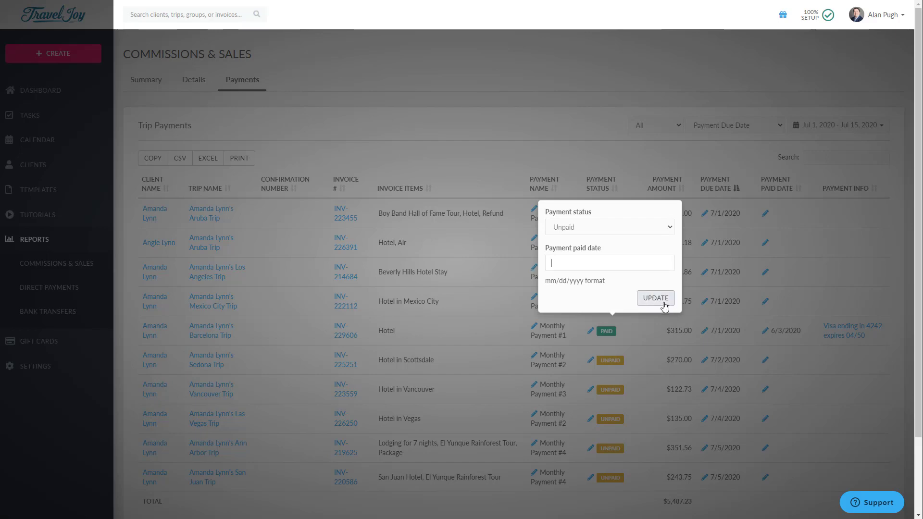
{"action": "left_click", "coordinate": [655, 298]}
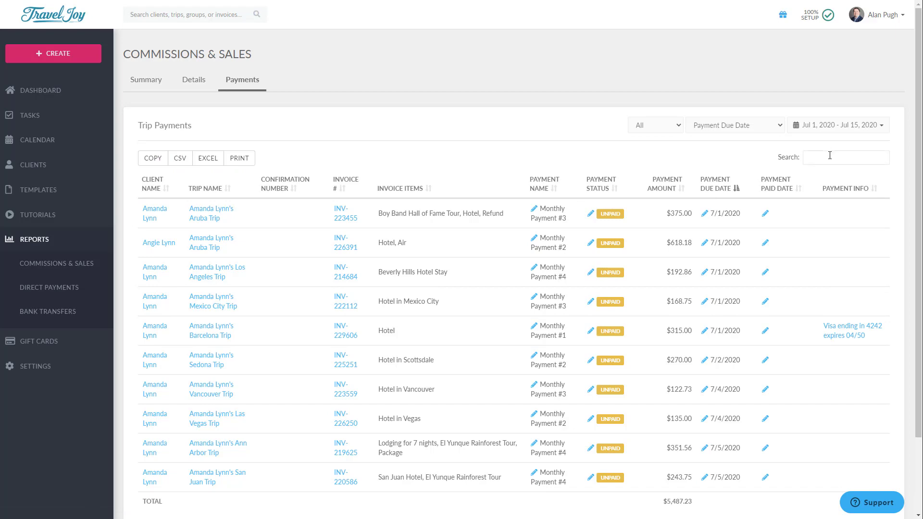
- Search the payments list for 'Final Payment'
{"action": "left_click", "coordinate": [844, 157]}
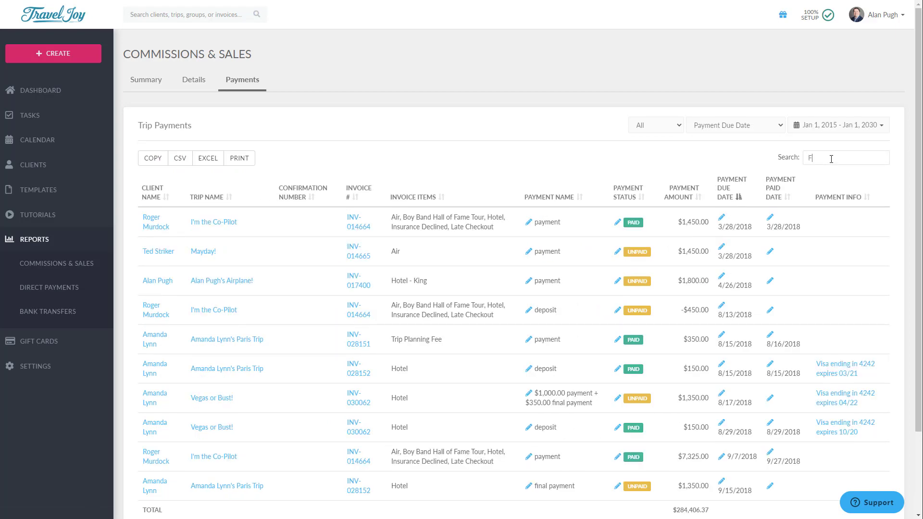
{"action": "type", "text": "Final Payment"}
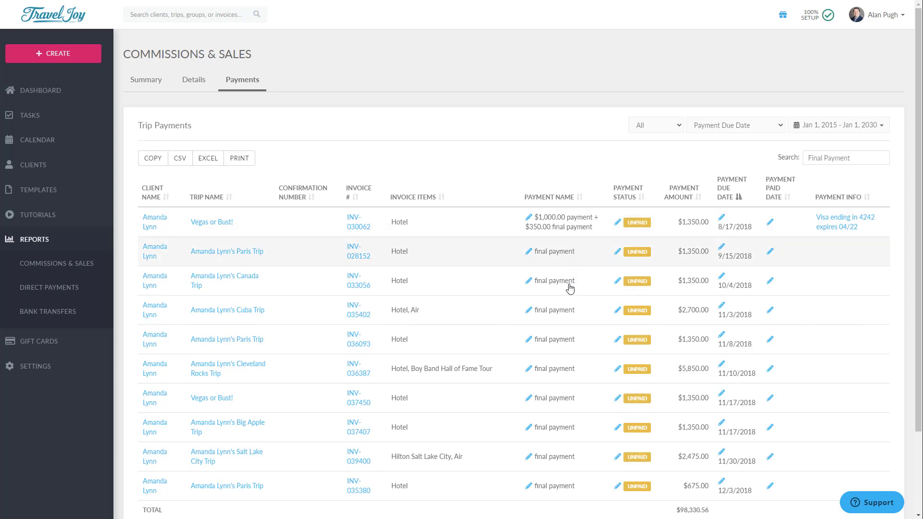
{"action": "mouse_move", "coordinate": [559, 378]}
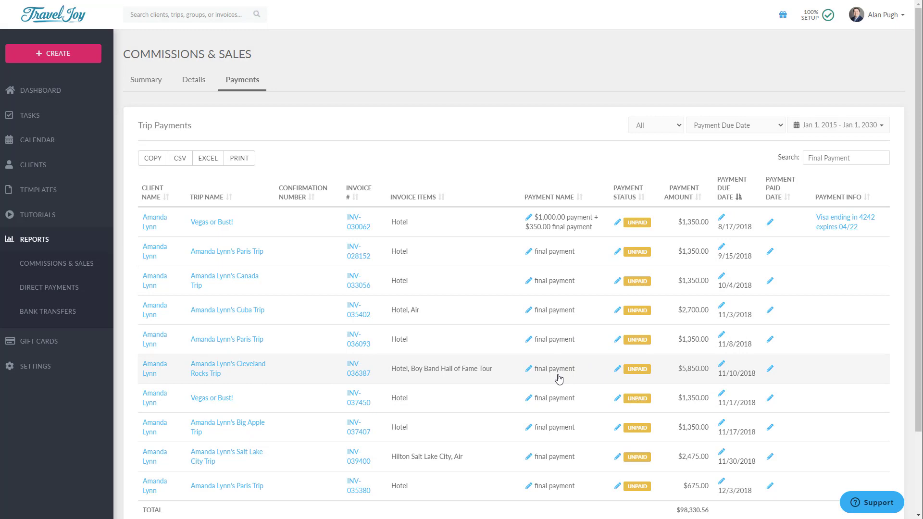
{"action": "mouse_move", "coordinate": [68, 425]}
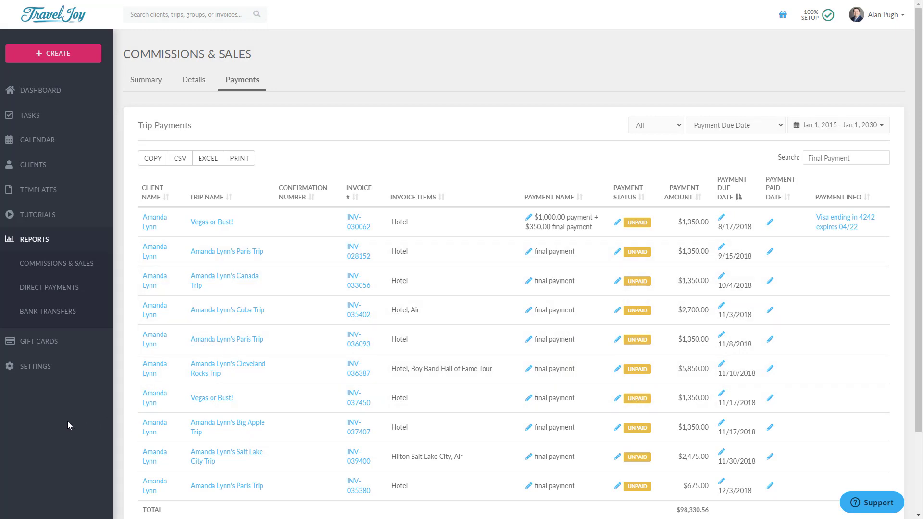
{"action": "left_click", "coordinate": [845, 157]}
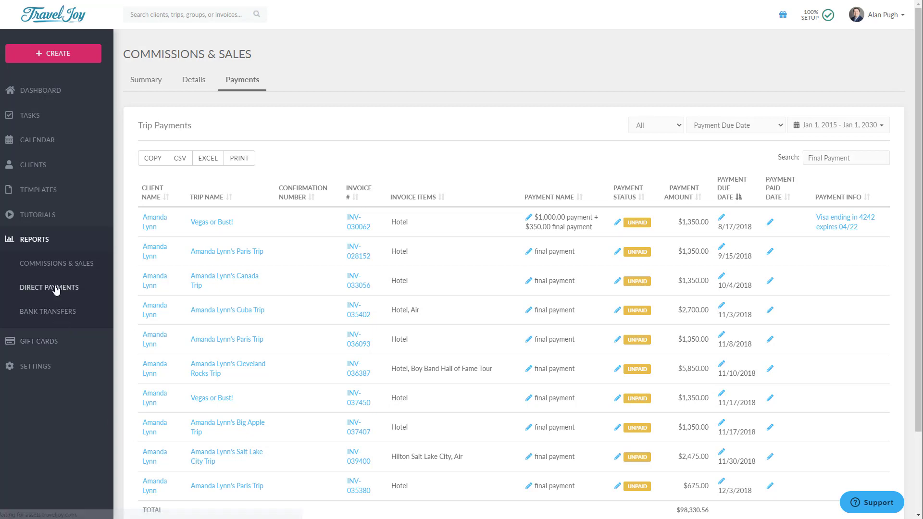
- Open Direct Payments, leaving the status at All and dates by Payment Due Date
{"action": "left_click", "coordinate": [50, 287]}
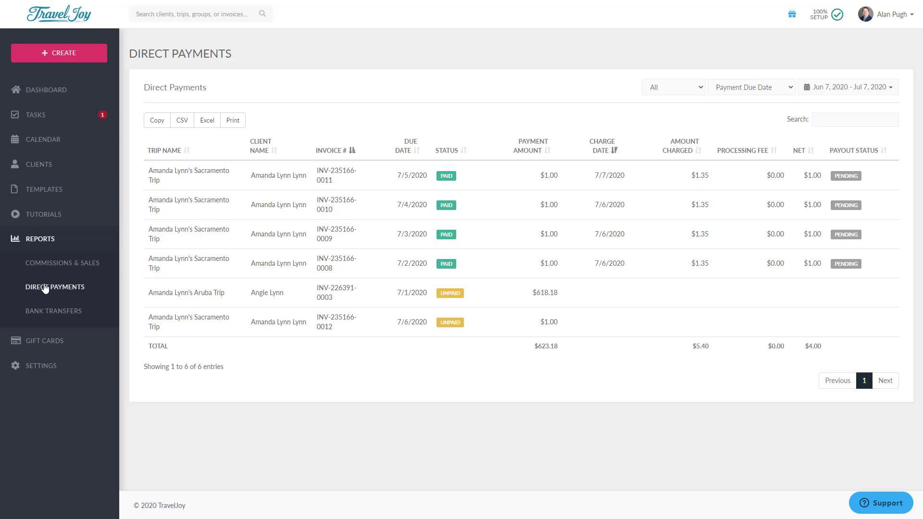
{"action": "mouse_move", "coordinate": [198, 250]}
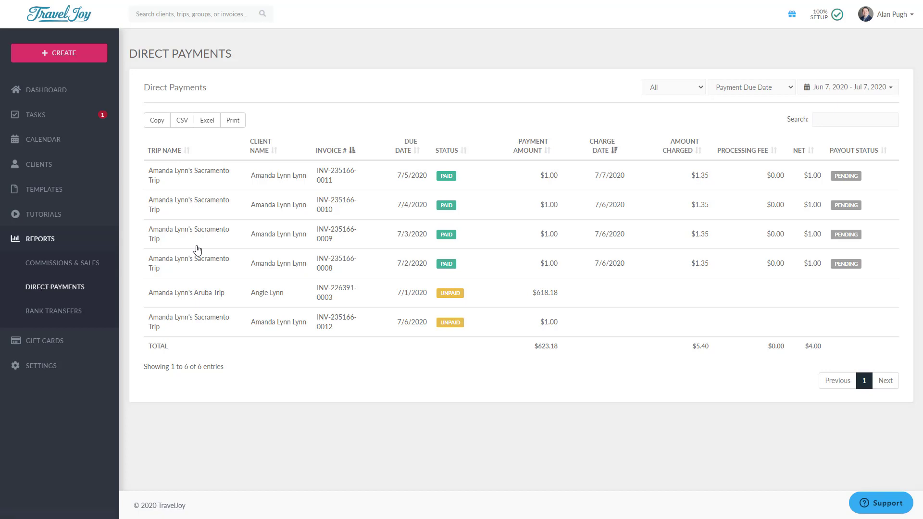
{"action": "mouse_move", "coordinate": [679, 91]}
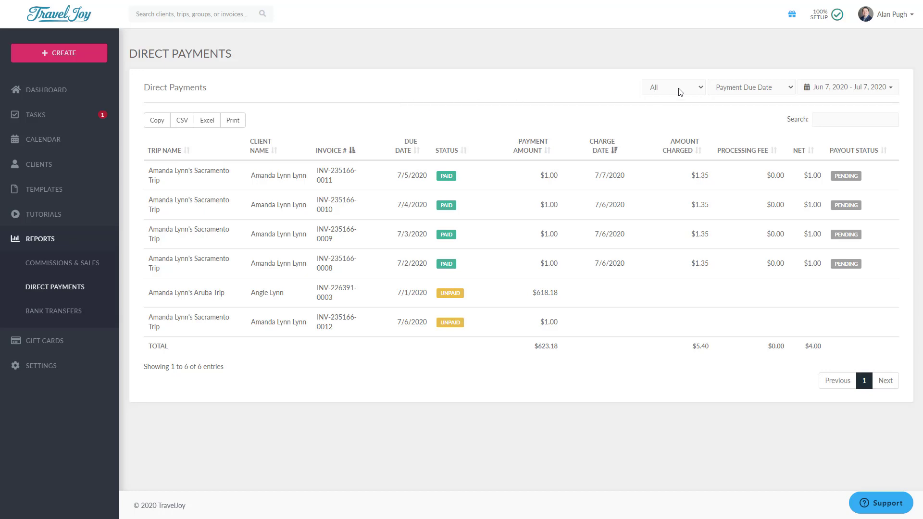
{"action": "left_click", "coordinate": [673, 86]}
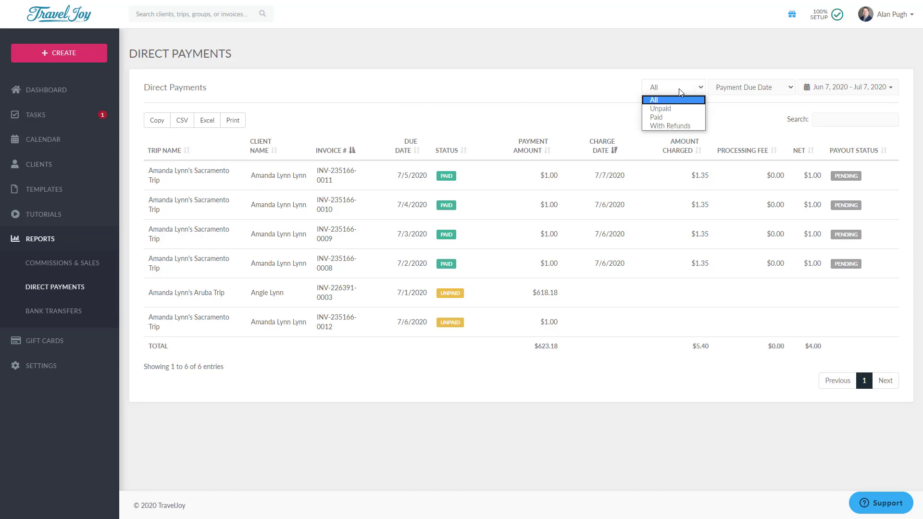
{"action": "left_click", "coordinate": [751, 87]}
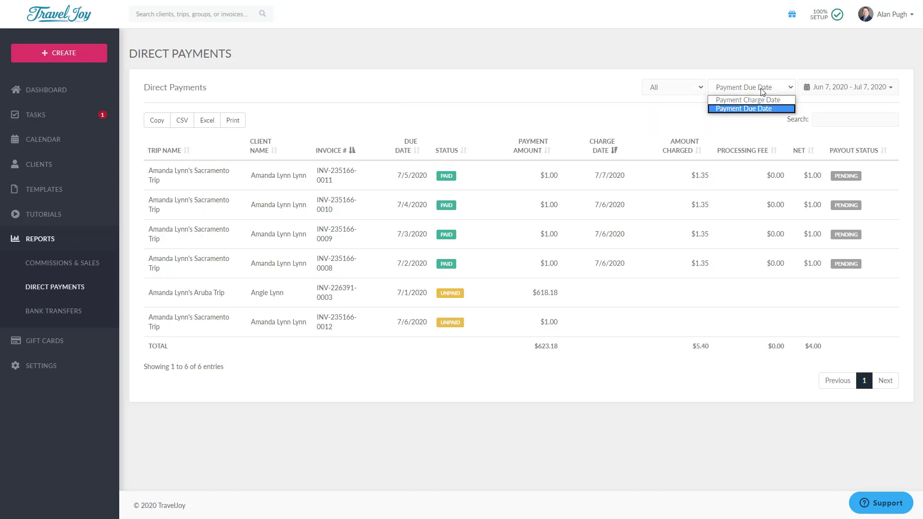
{"action": "left_click", "coordinate": [846, 87]}
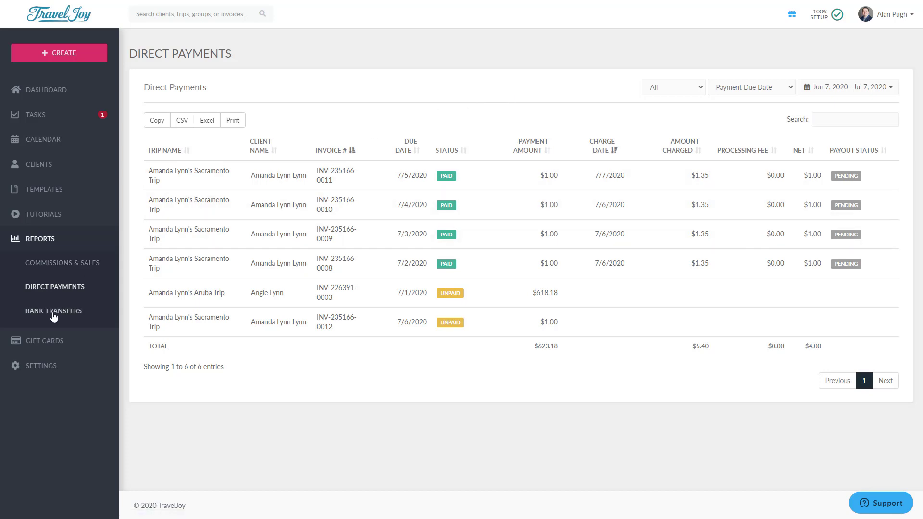
- Open the Bank Transfers report, try searching 'INV', then clear the search
{"action": "left_click", "coordinate": [53, 311]}
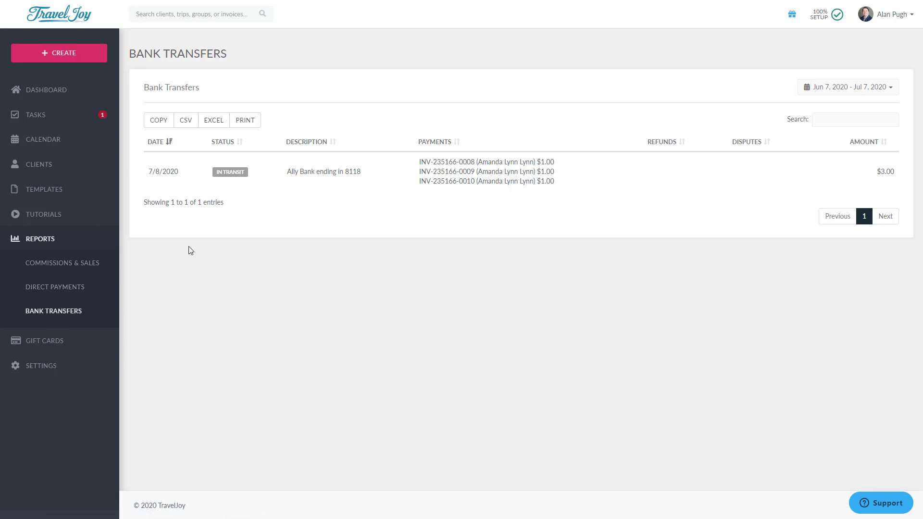
{"action": "mouse_move", "coordinate": [394, 199]}
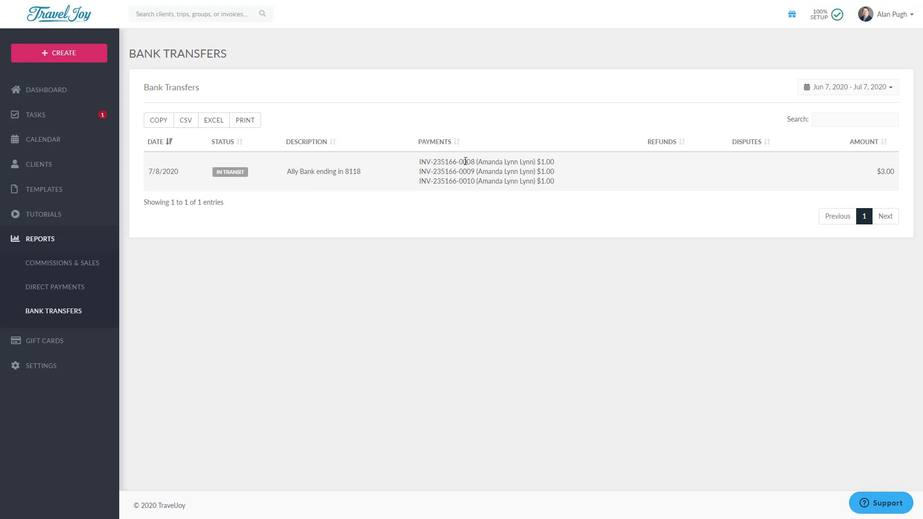
{"action": "mouse_move", "coordinate": [464, 184]}
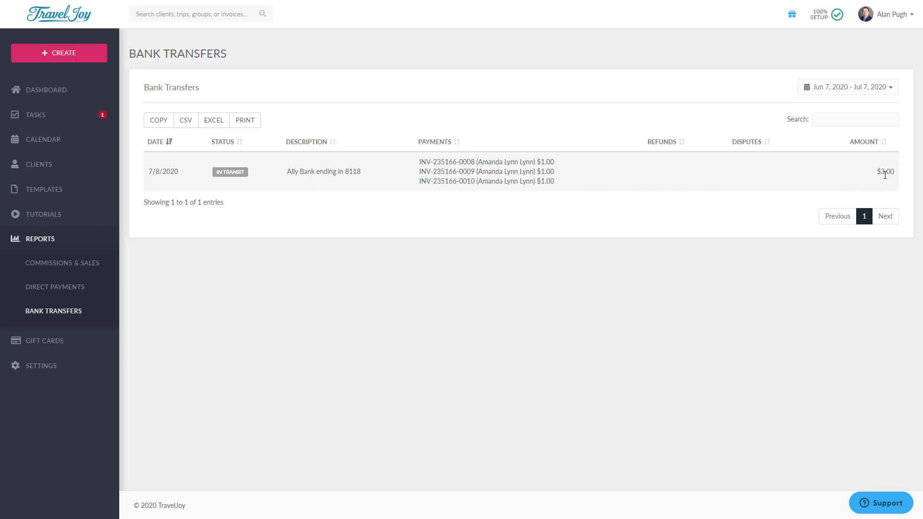
{"action": "mouse_move", "coordinate": [742, 237]}
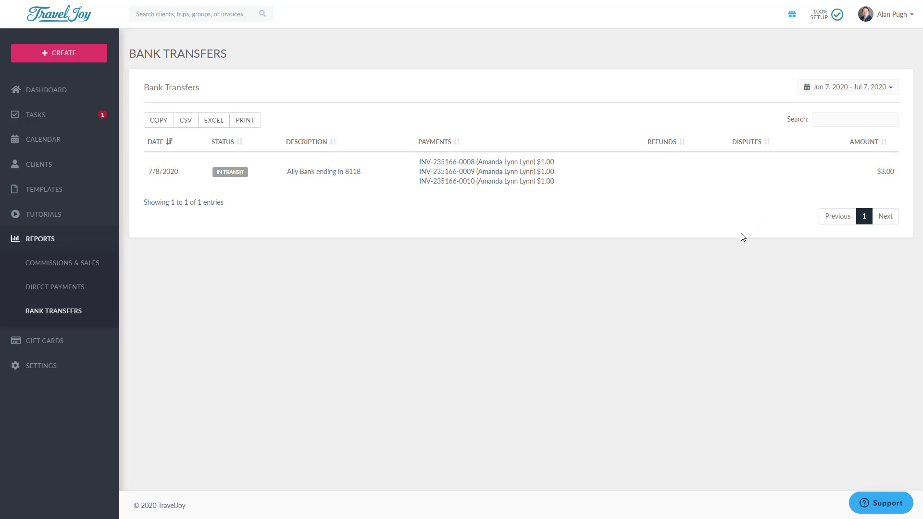
{"action": "mouse_move", "coordinate": [805, 131]}
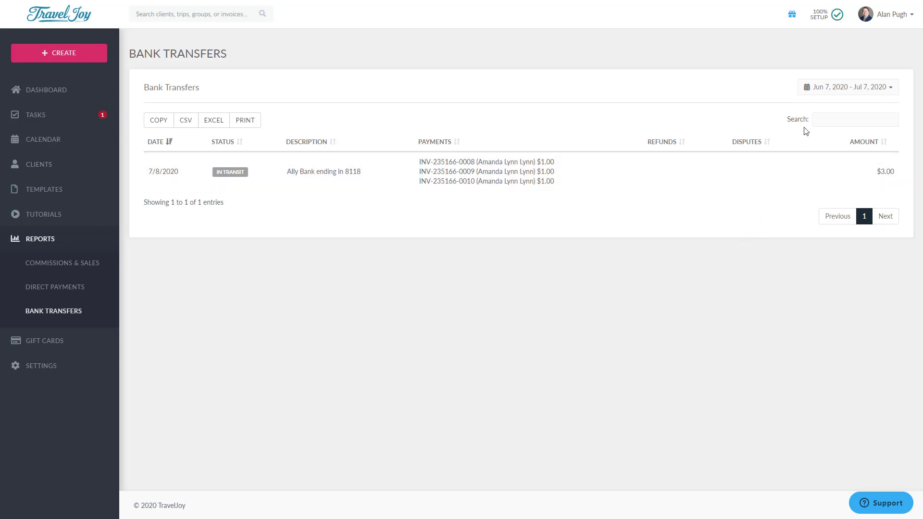
{"action": "type", "text": "INV-"}
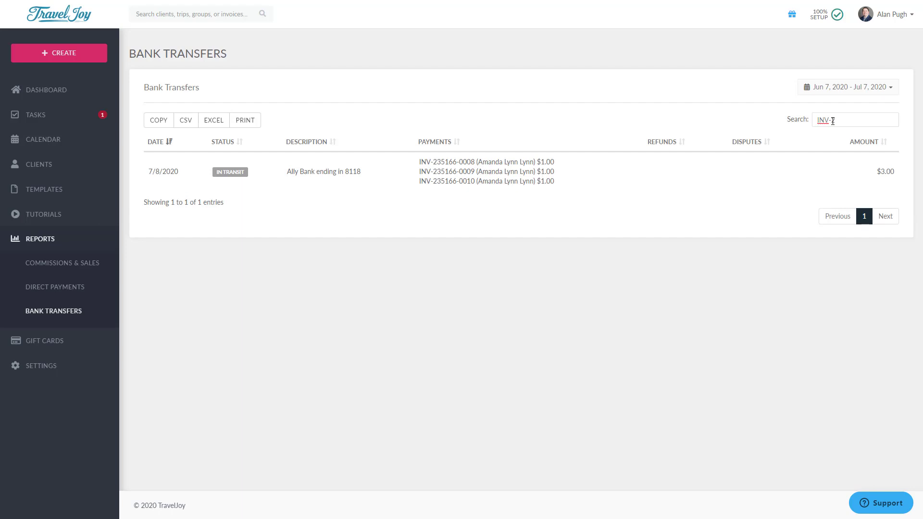
{"action": "left_click", "coordinate": [854, 119]}
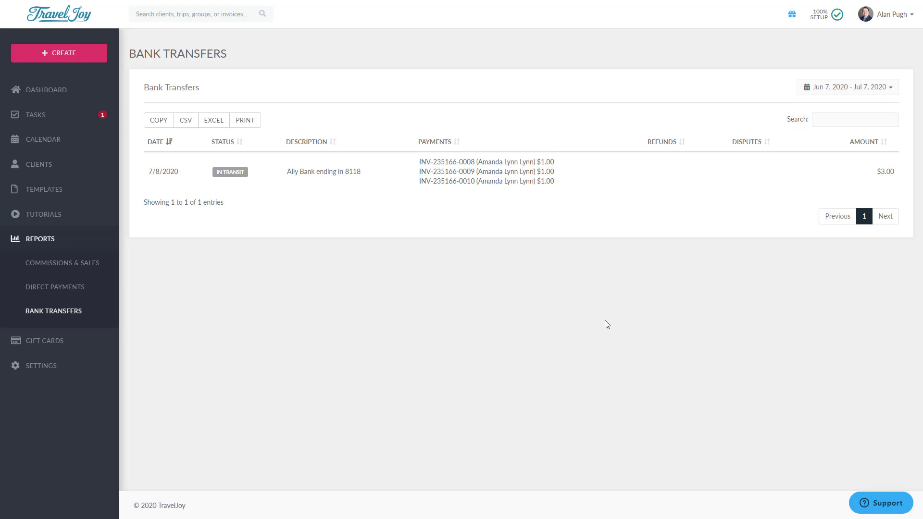
{"action": "mouse_move", "coordinate": [881, 503]}
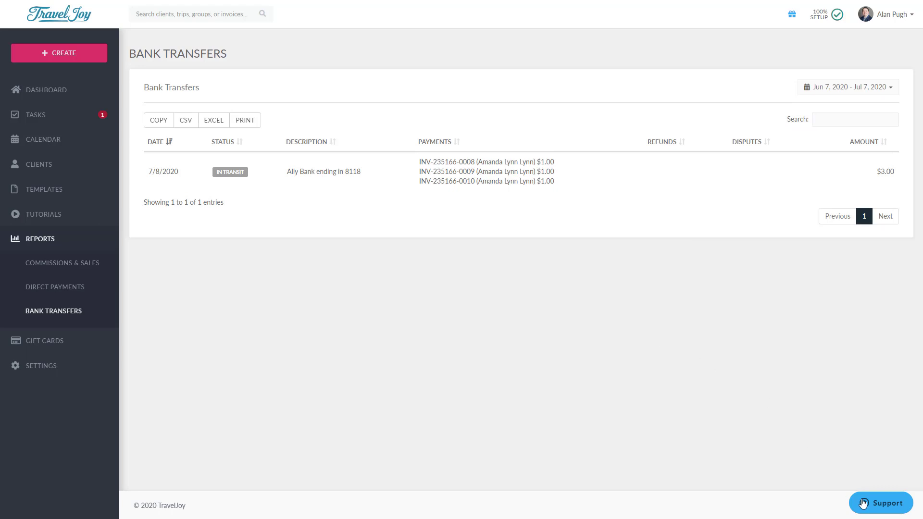
- Open the Support chat from the bottom-right button and choose Get in touch
{"action": "left_click", "coordinate": [882, 503]}
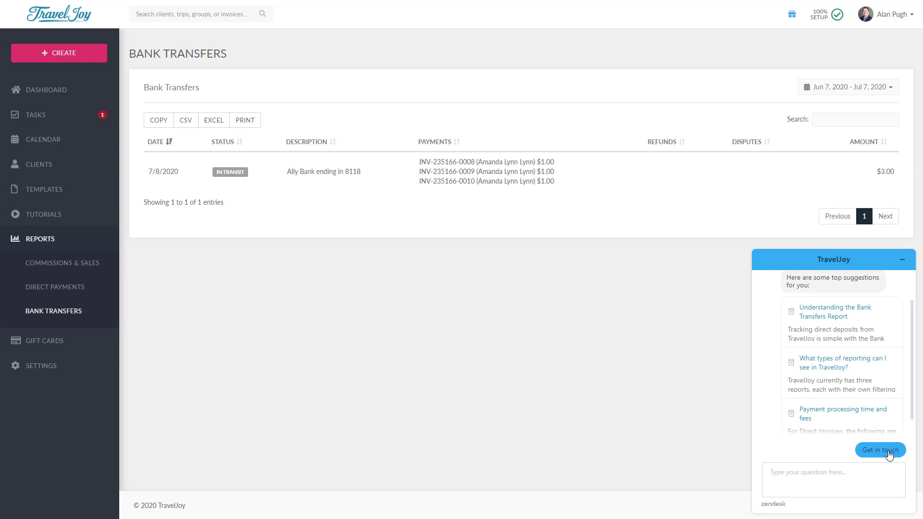
{"action": "left_click", "coordinate": [878, 450]}
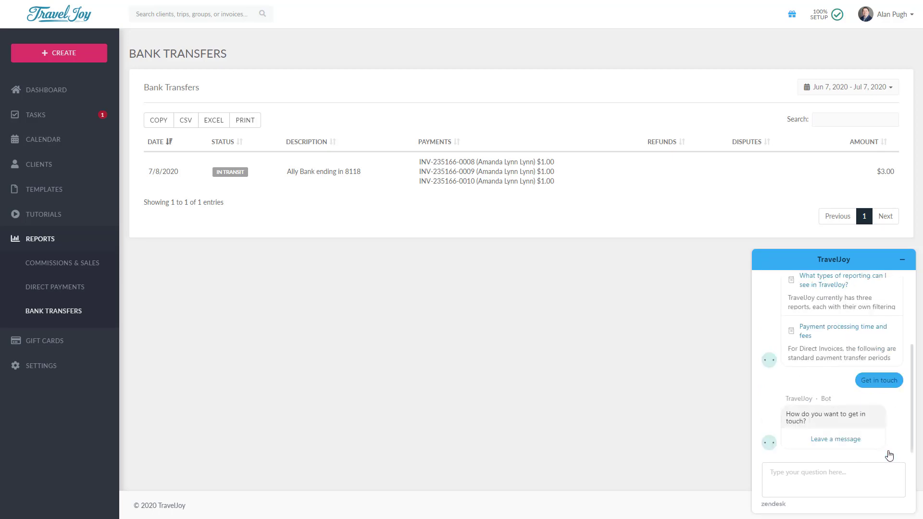